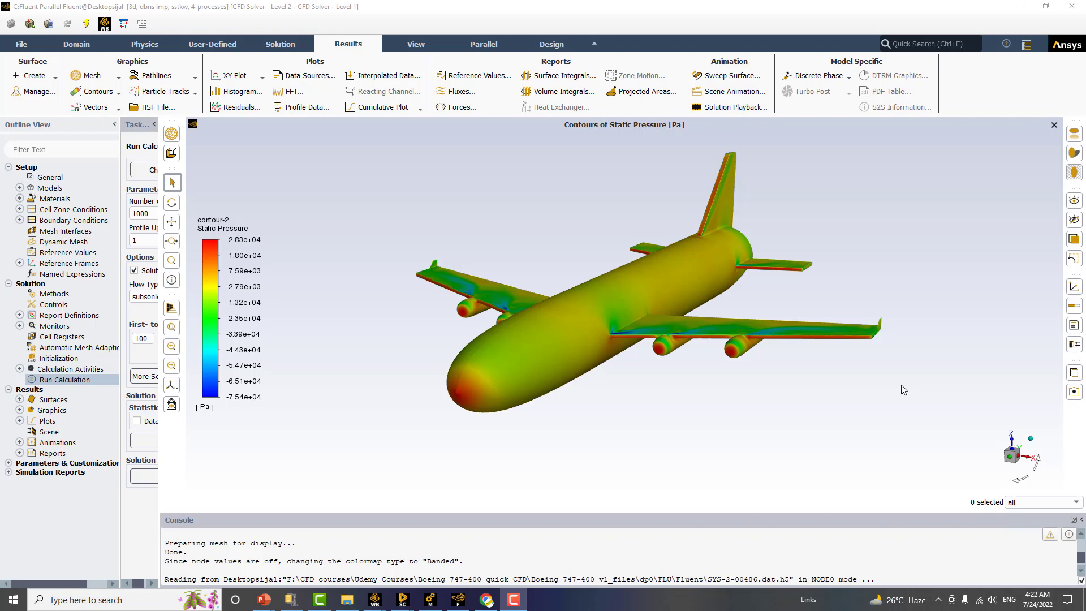
mouse_move(980, 382)
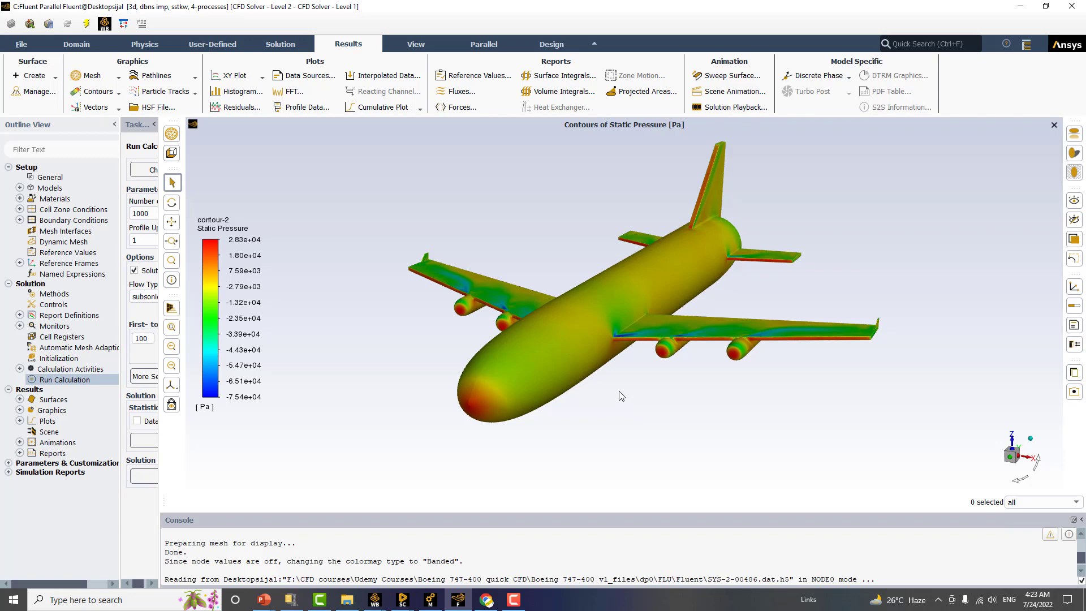
mouse_move(400, 599)
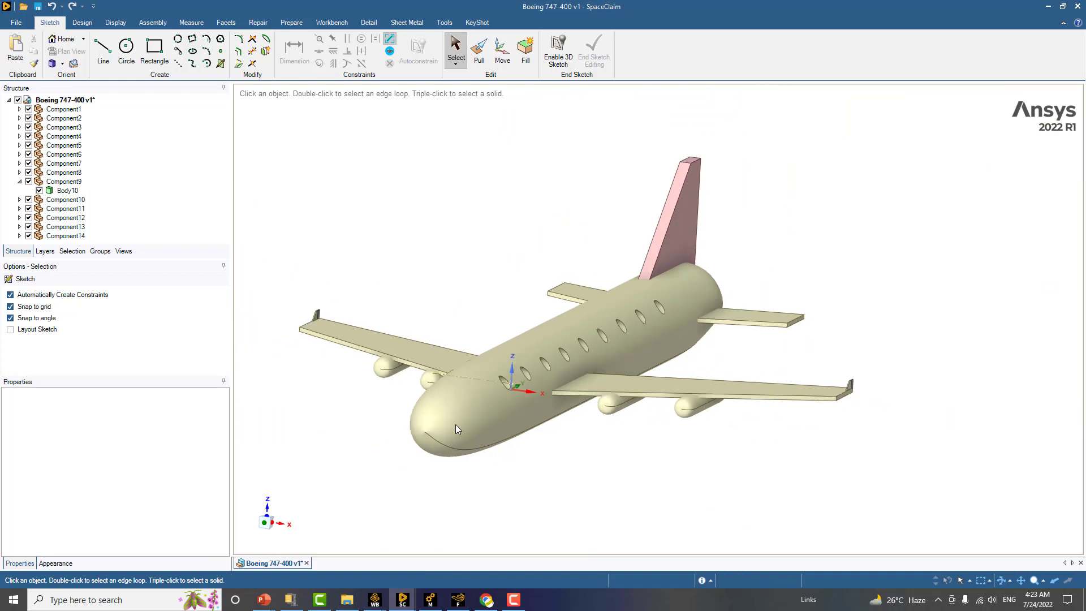
mouse_move(401, 600)
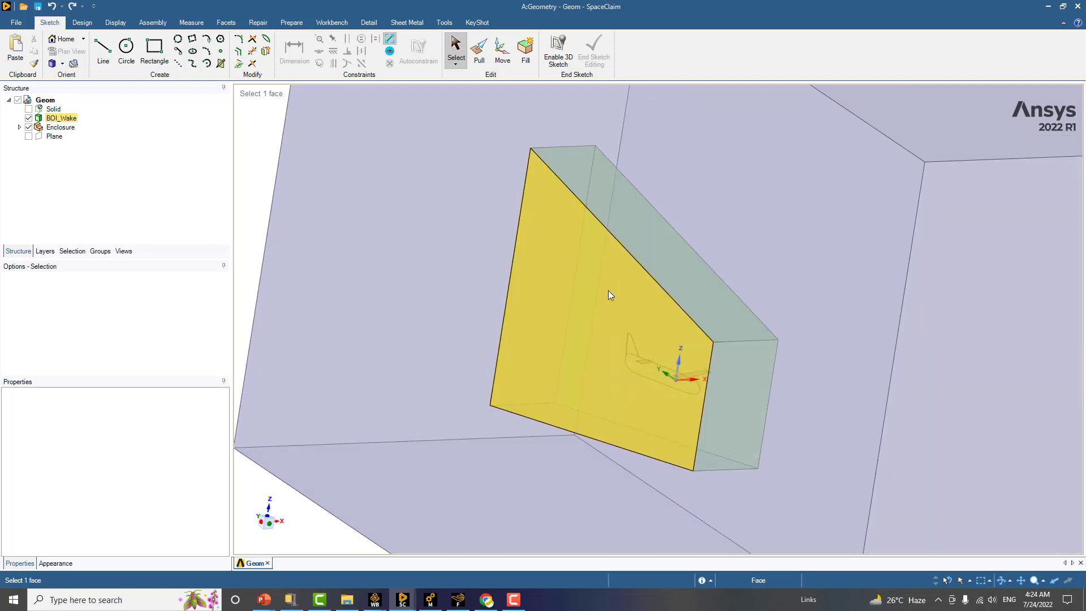
mouse_move(612, 351)
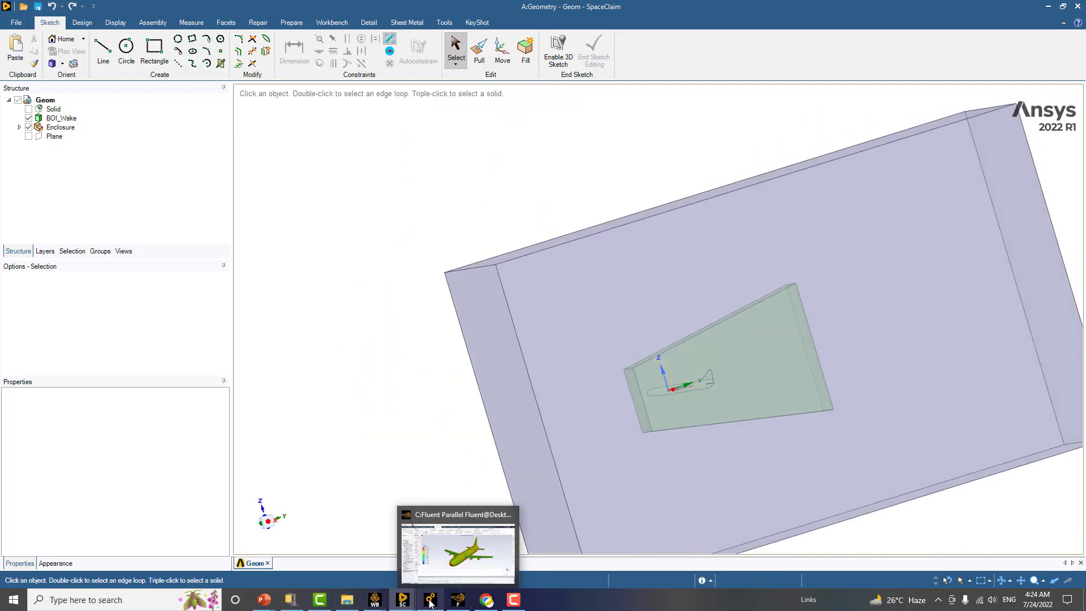
Switch from SpaceClaim to the Ansys Meshing project window.
left_click(430, 599)
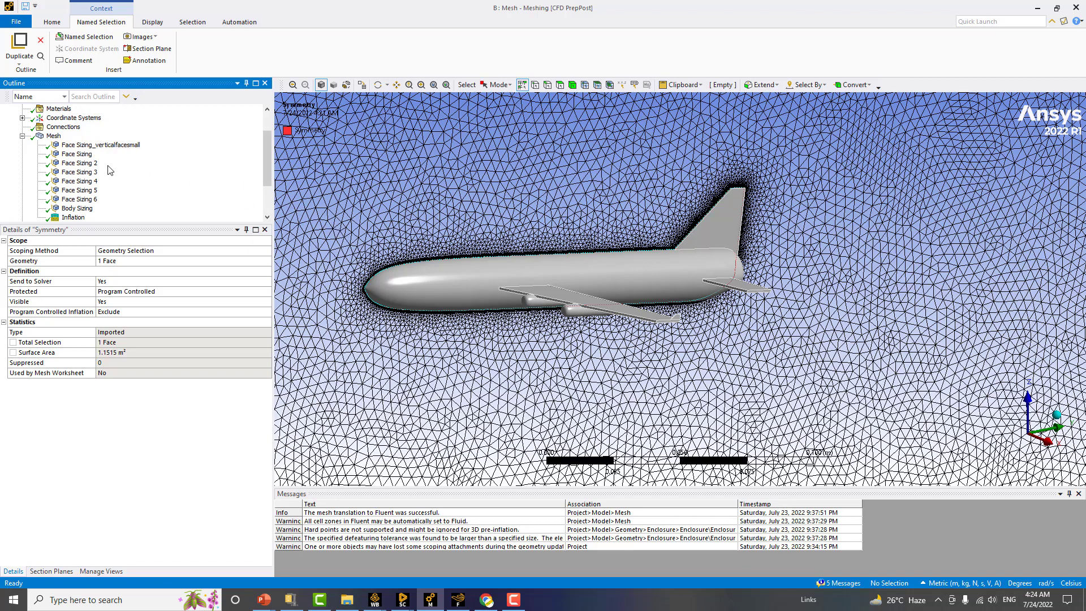
Review the wake body sizing and the aircraft inflation layer settings in the Outline tree.
left_click(76, 153)
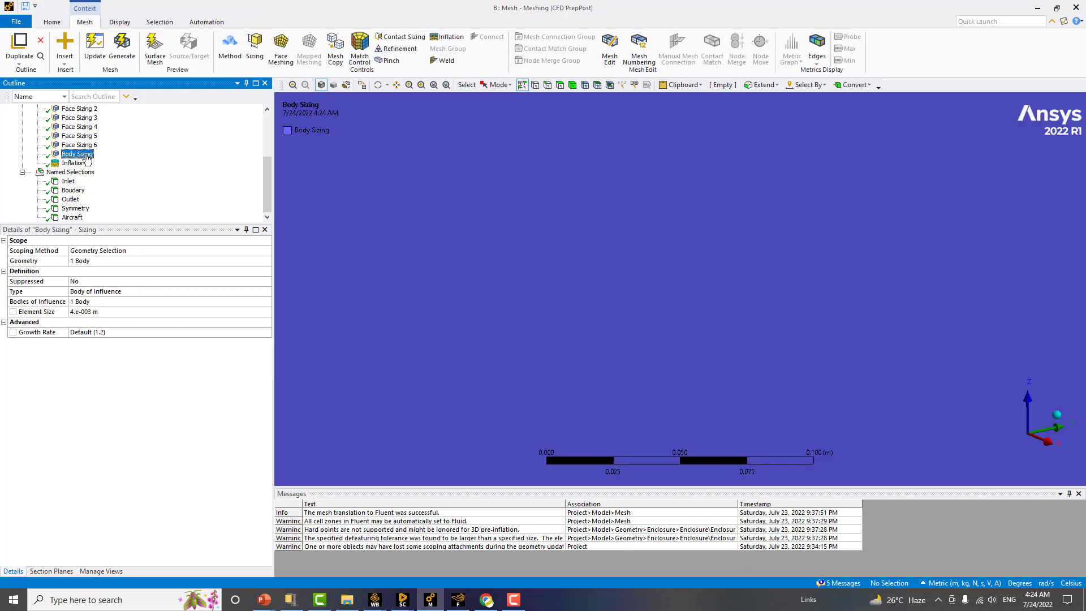
left_click(76, 154)
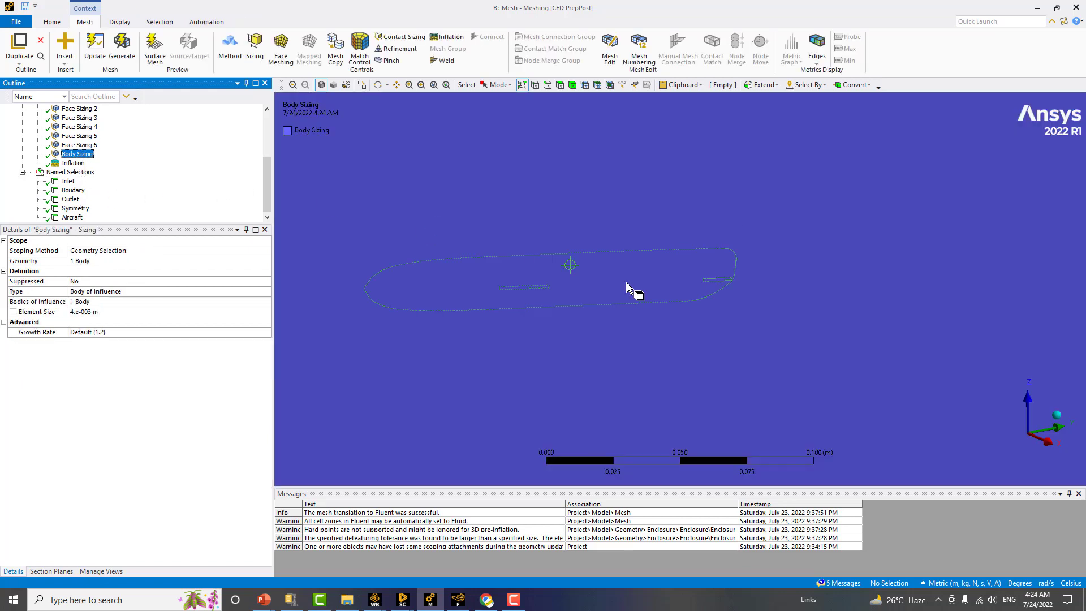
left_click(73, 161)
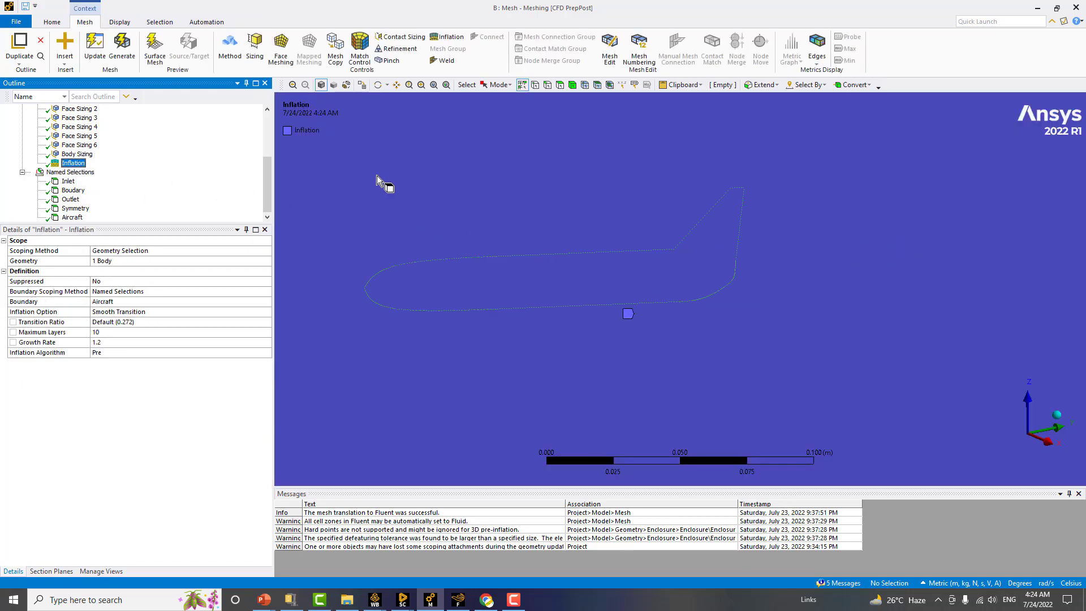
Review the Symmetry and Aircraft named selections highlighted on the mesh.
left_click(75, 209)
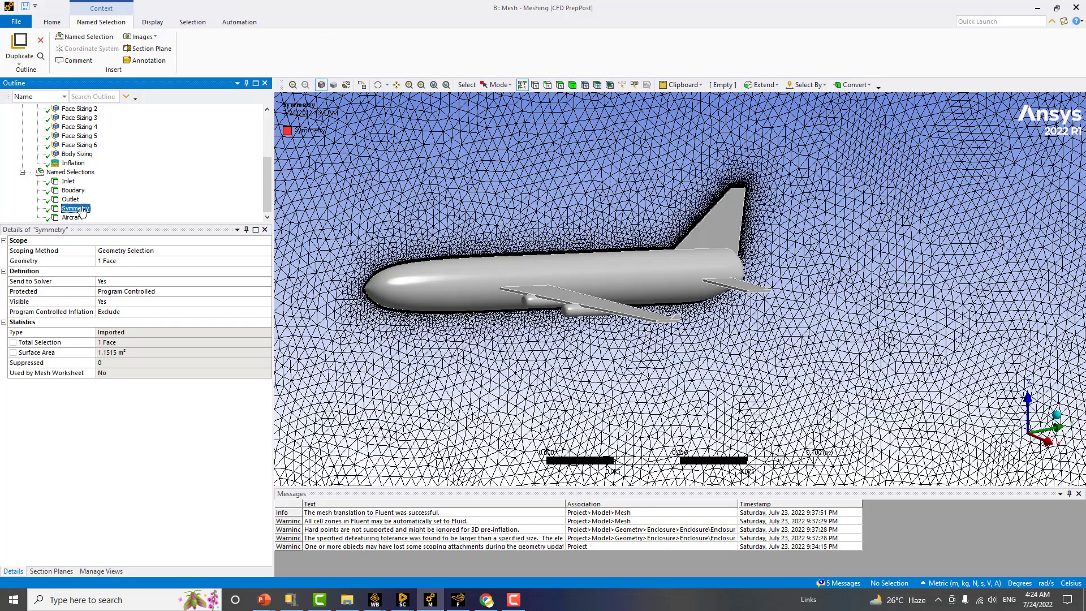
left_click(73, 218)
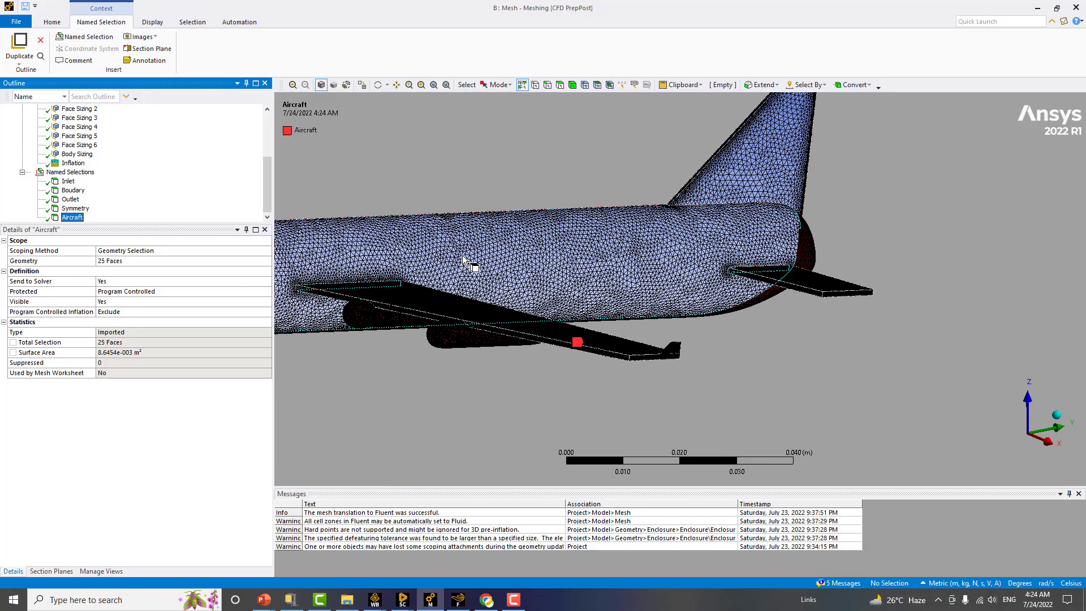
left_click(73, 208)
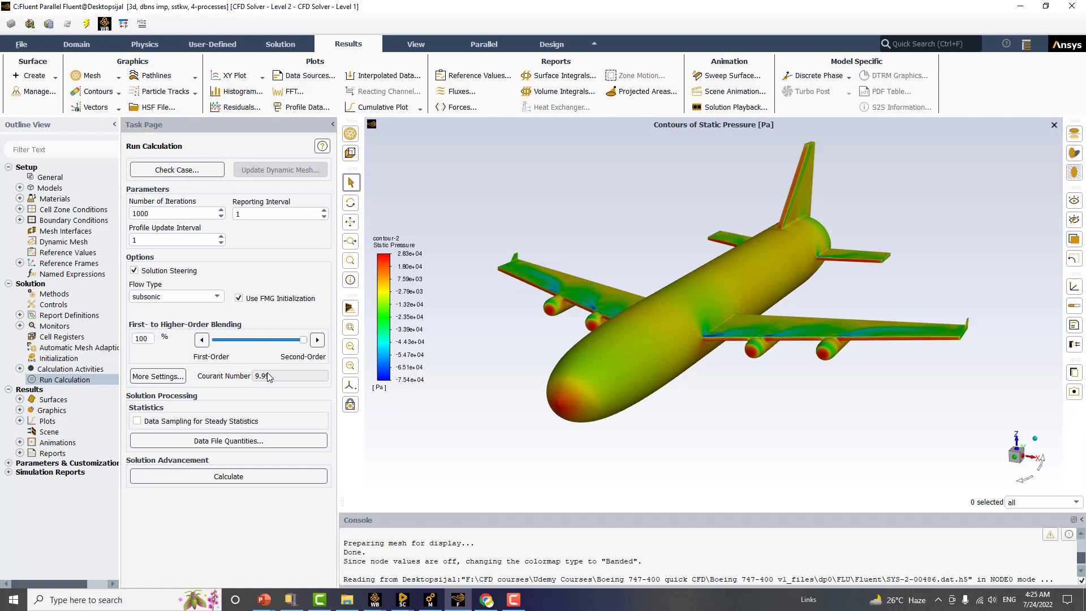
mouse_move(286, 380)
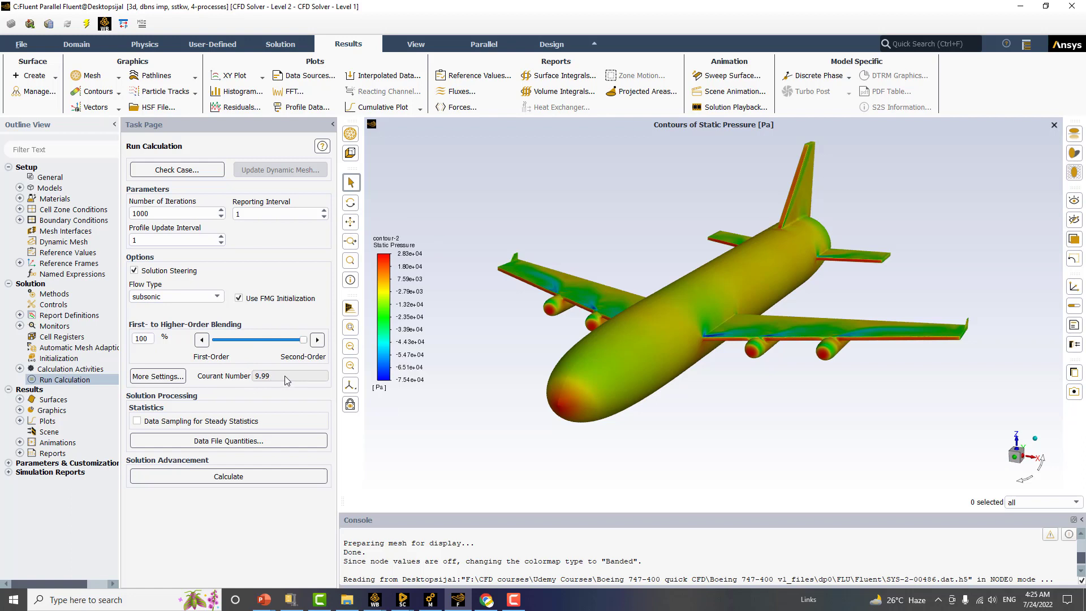